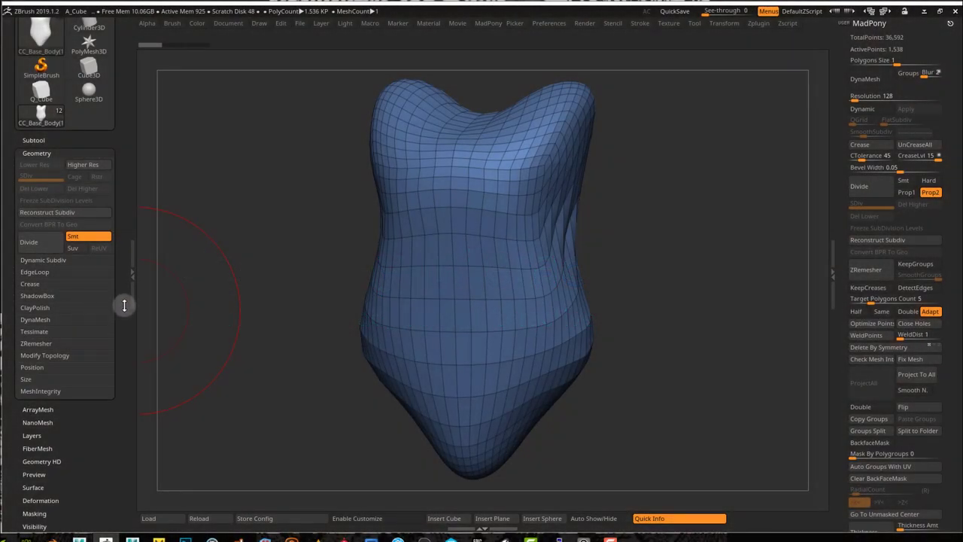
# - Expand Geometry > EdgeLoop in the Tool palette to reveal the Delete Loops controls
pyautogui.click(35, 271)
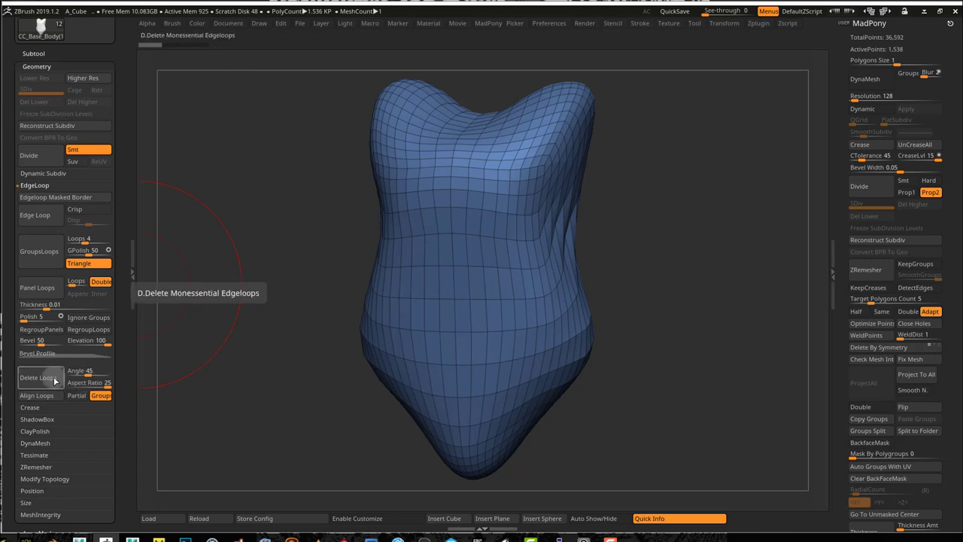
# - Run Delete Loops on the torso to strip its nonessential edge loops
pyautogui.click(39, 376)
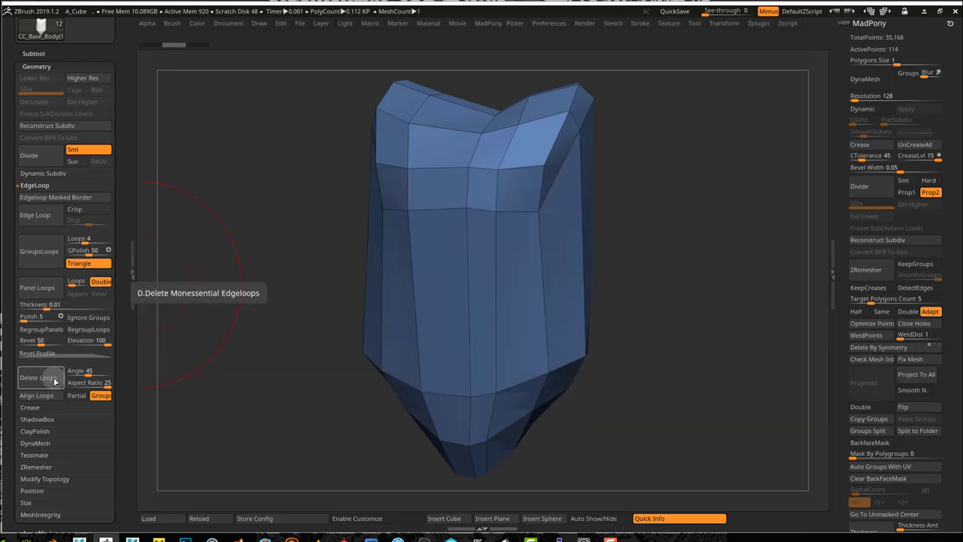
pyautogui.moveTo(82, 371)
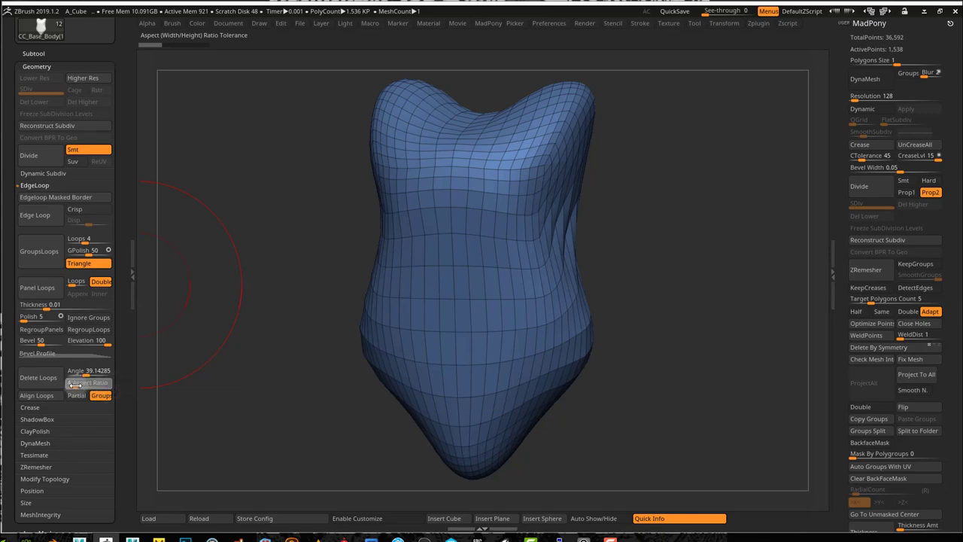
pyautogui.moveTo(40, 376)
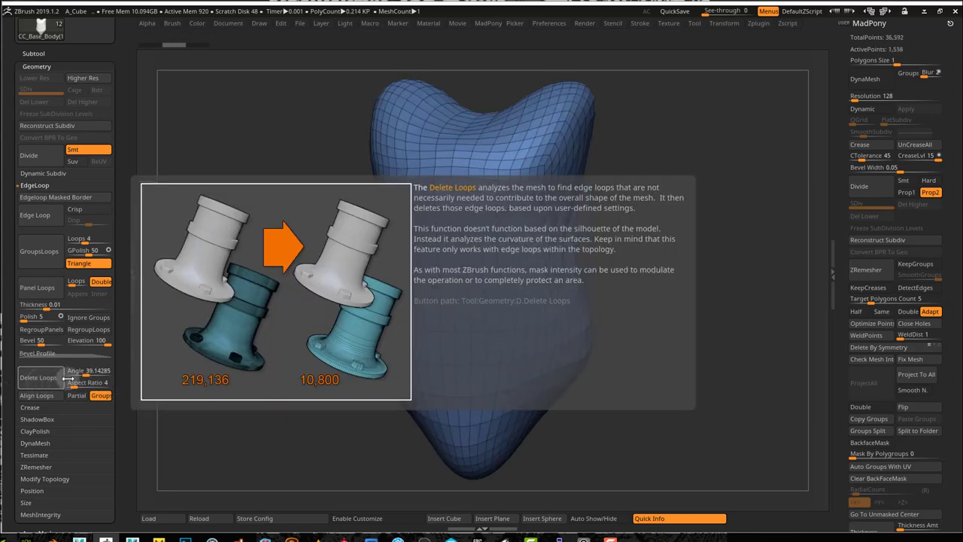
# - Redo Delete Loops at an angle of 45.5, leaving a low-poly torso with more curvature
pyautogui.click(39, 376)
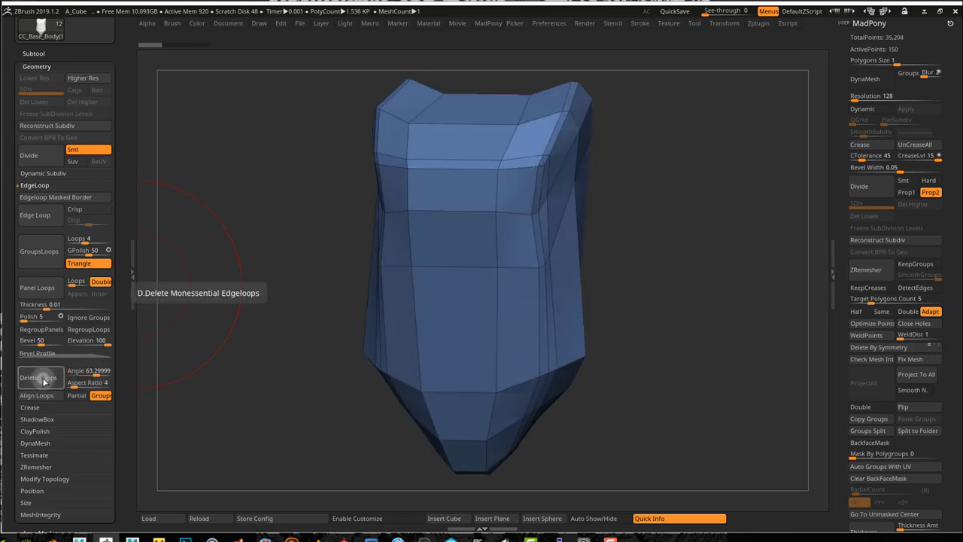
pyautogui.click(39, 377)
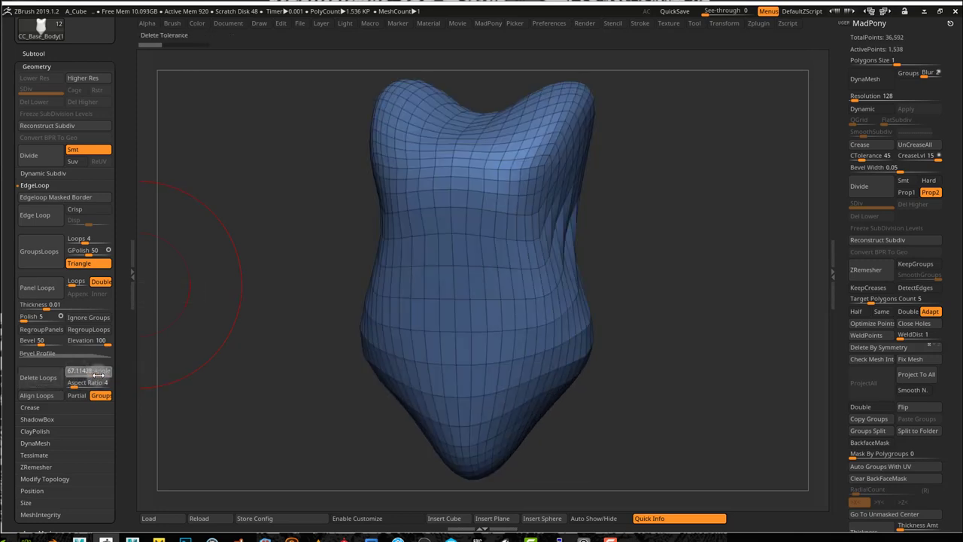
pyautogui.click(38, 377)
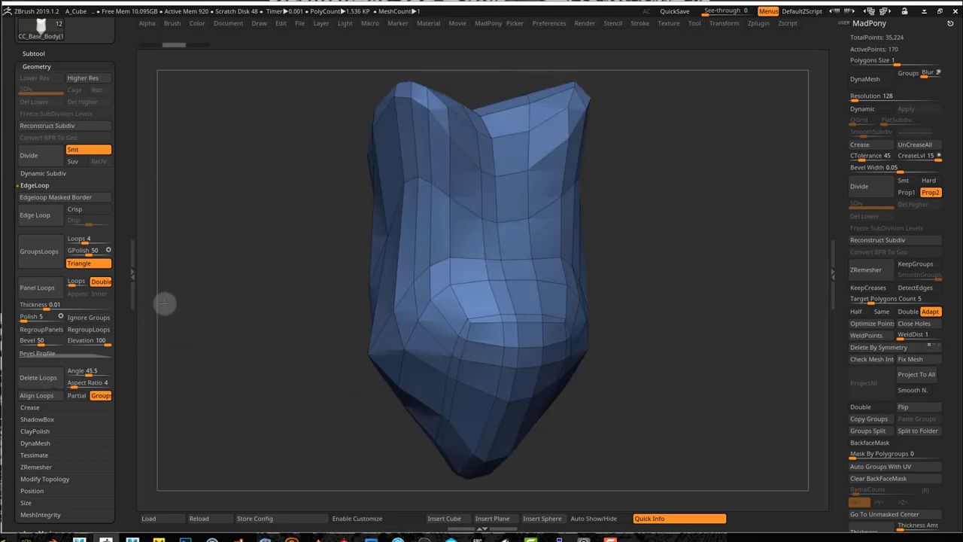
# - Orbit the low-poly torso to check it from several sides, then expand Modify Topology
pyautogui.moveTo(164, 304); pyautogui.dragTo(257, 307)
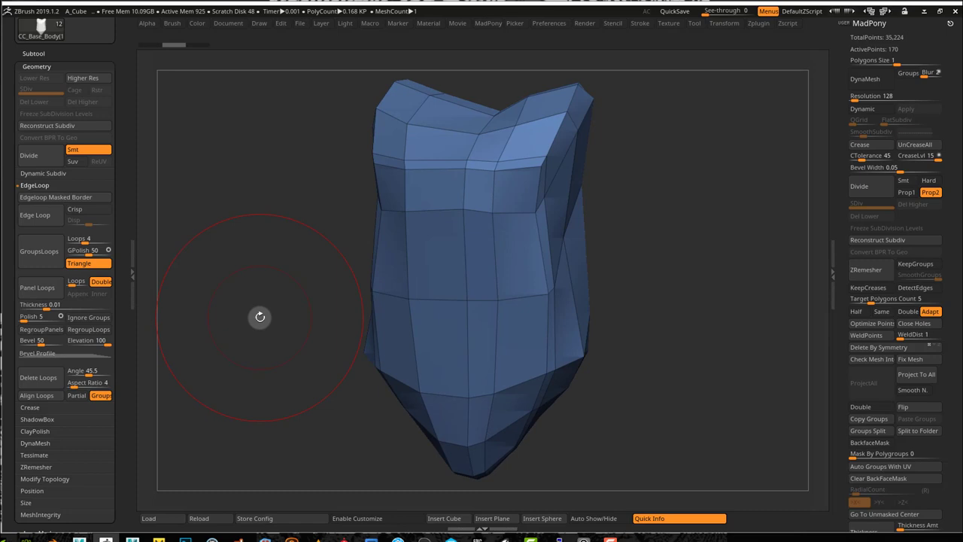
pyautogui.moveTo(259, 316); pyautogui.dragTo(274, 301)
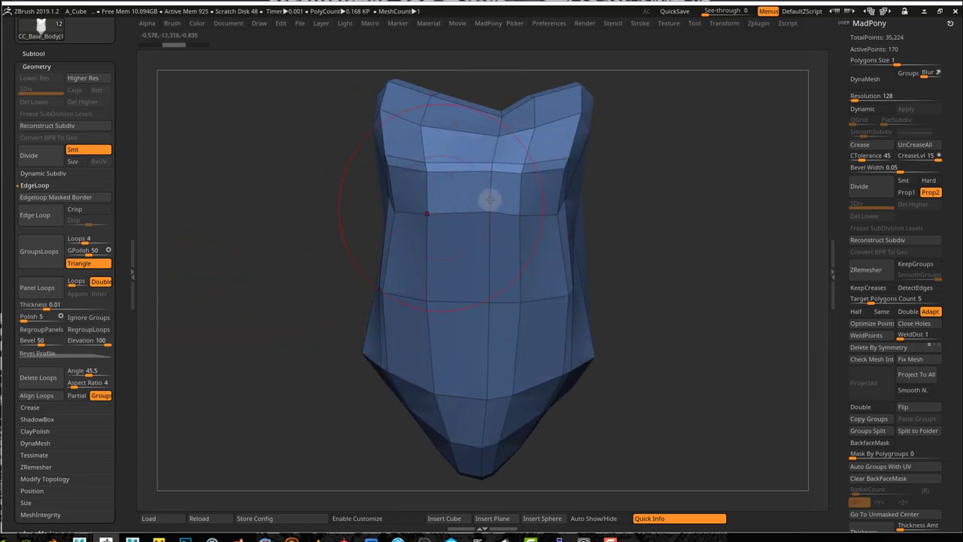
pyautogui.moveTo(489, 199); pyautogui.dragTo(298, 274)
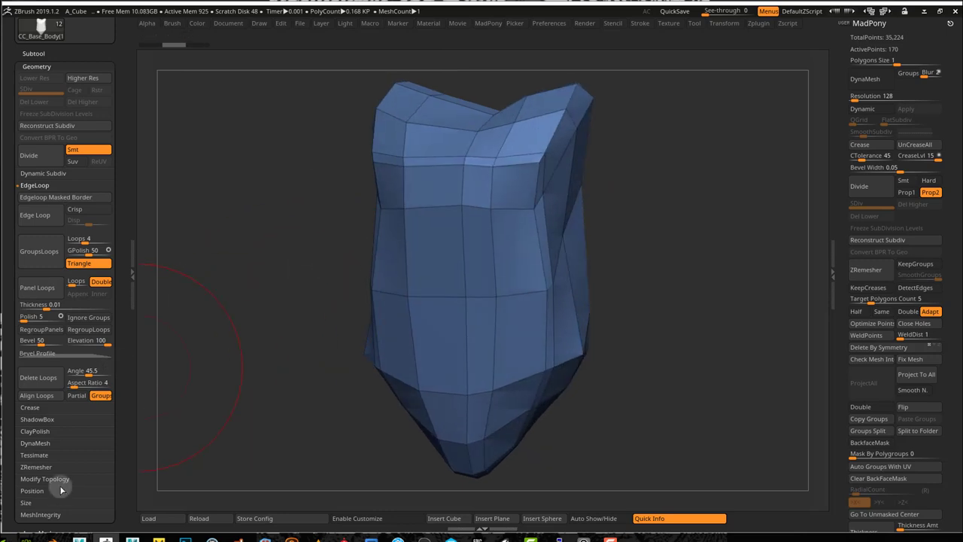
pyautogui.click(45, 479)
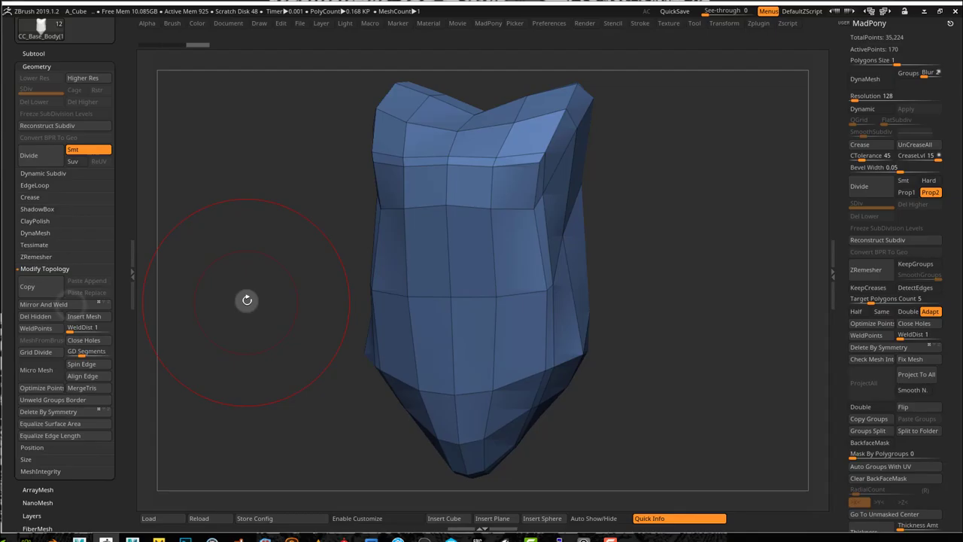